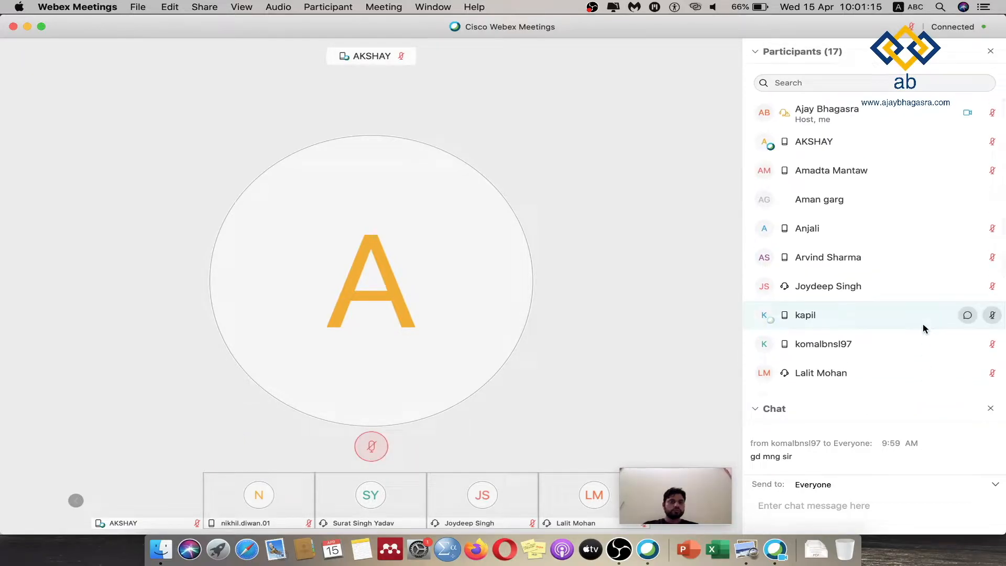
Step: Focus the chat message field while AKSHAY stays the featured speaker
scroll(down, 3)
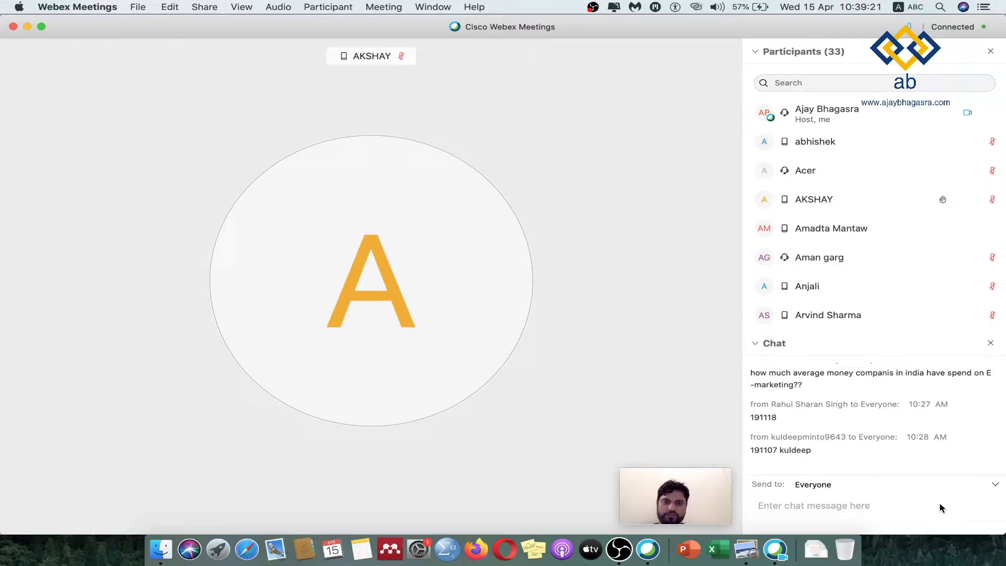
click(814, 506)
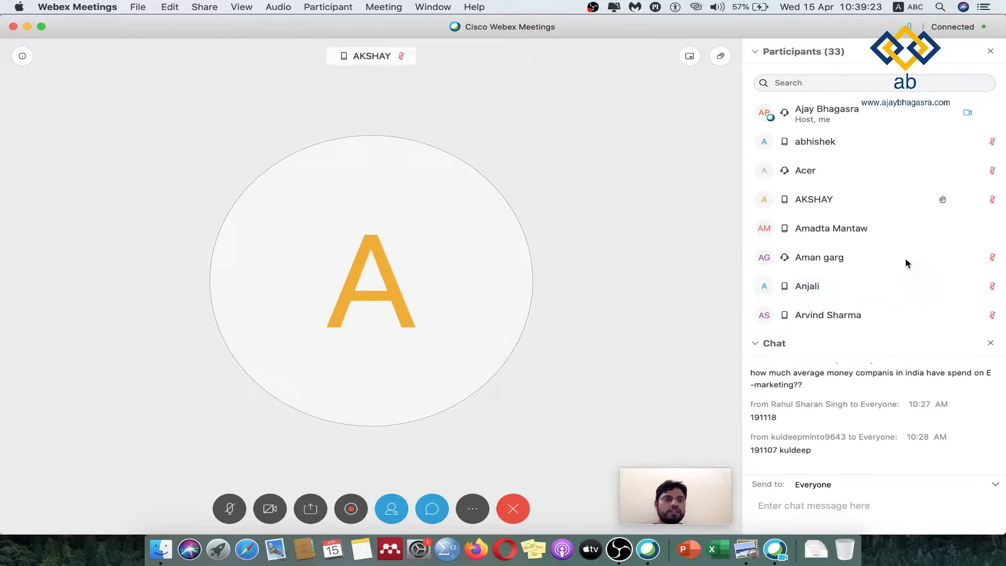
mouse_move(885, 230)
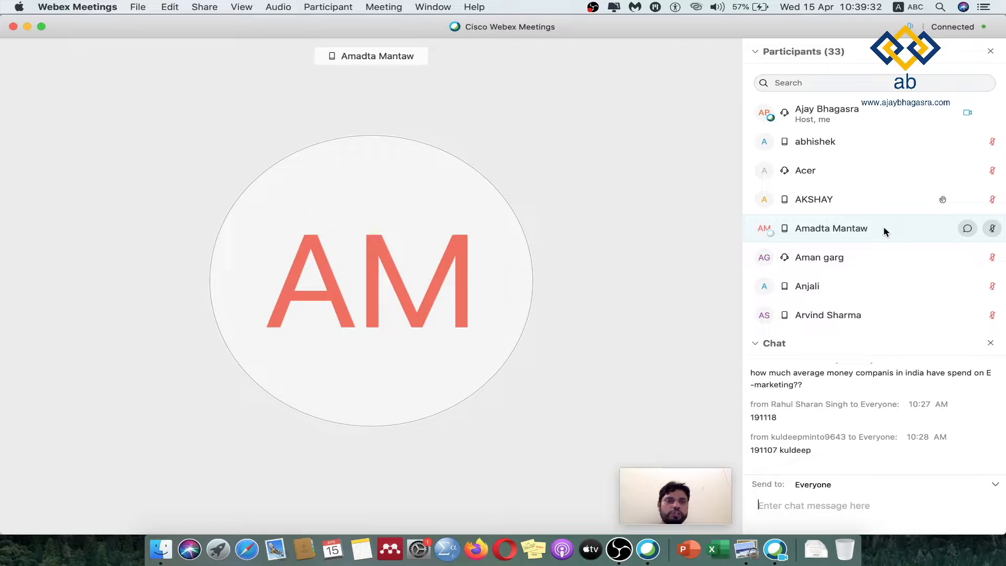
right_click(831, 229)
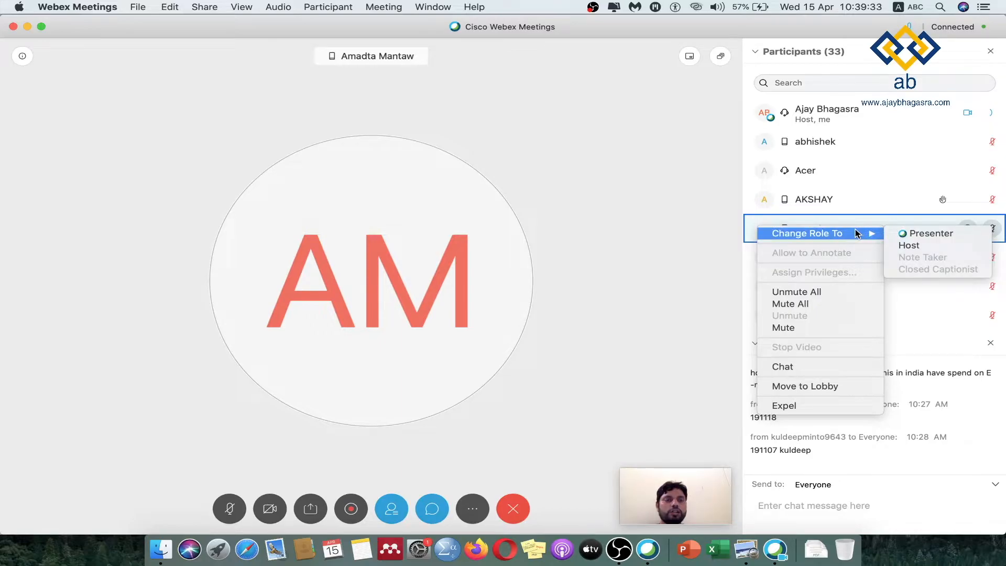
mouse_move(935, 233)
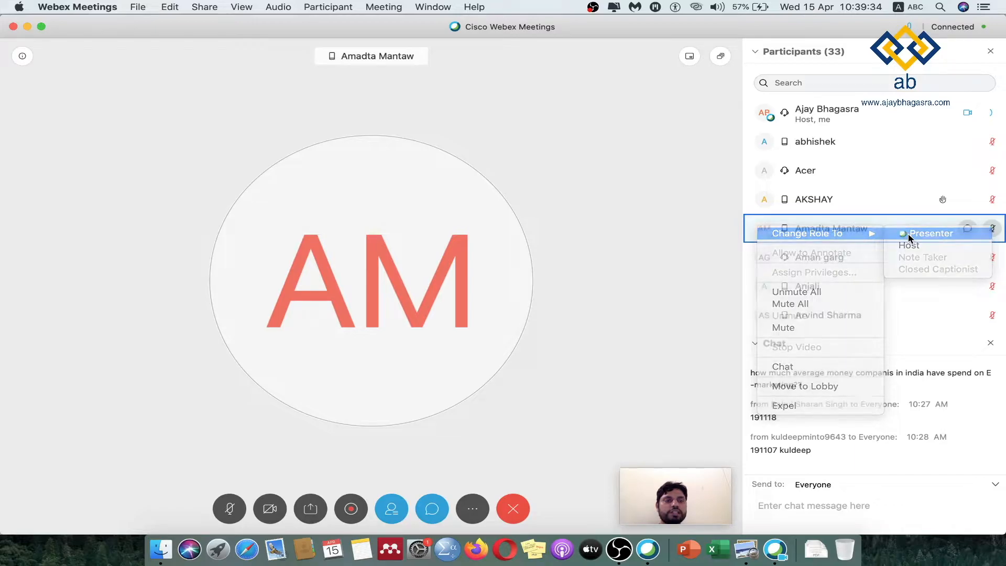
click(932, 233)
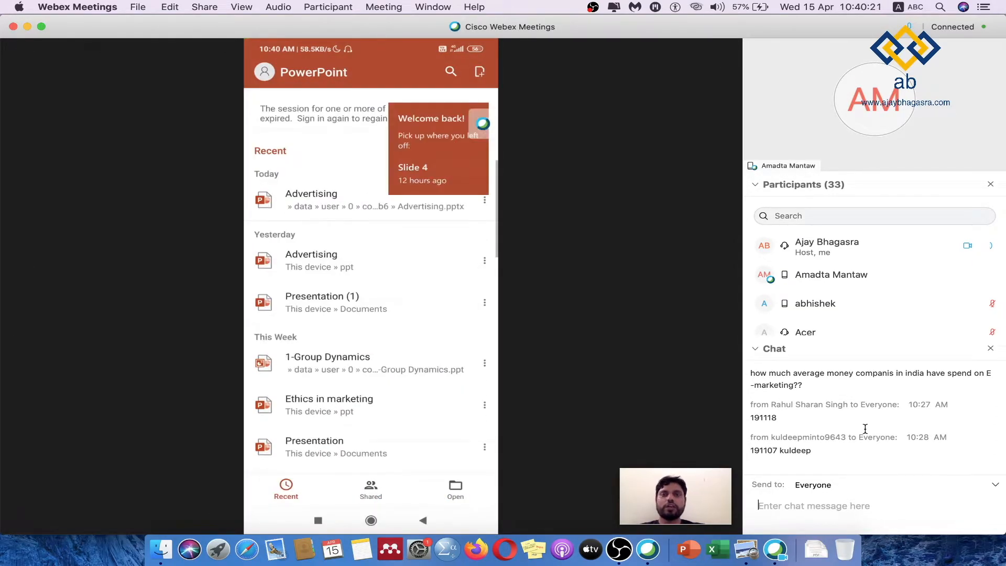
click(310, 199)
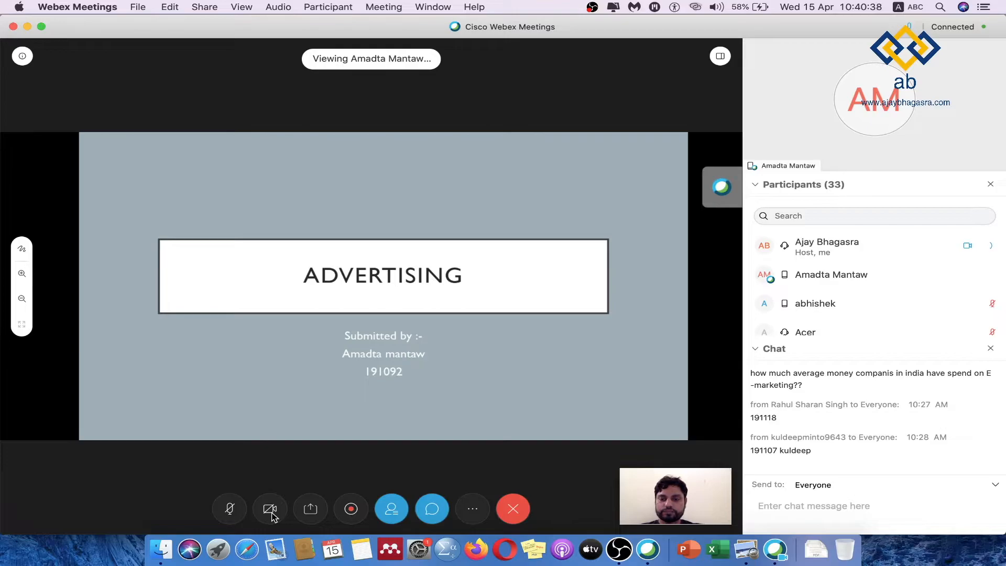
Step: Stop my own video and raise the system volume
click(269, 509)
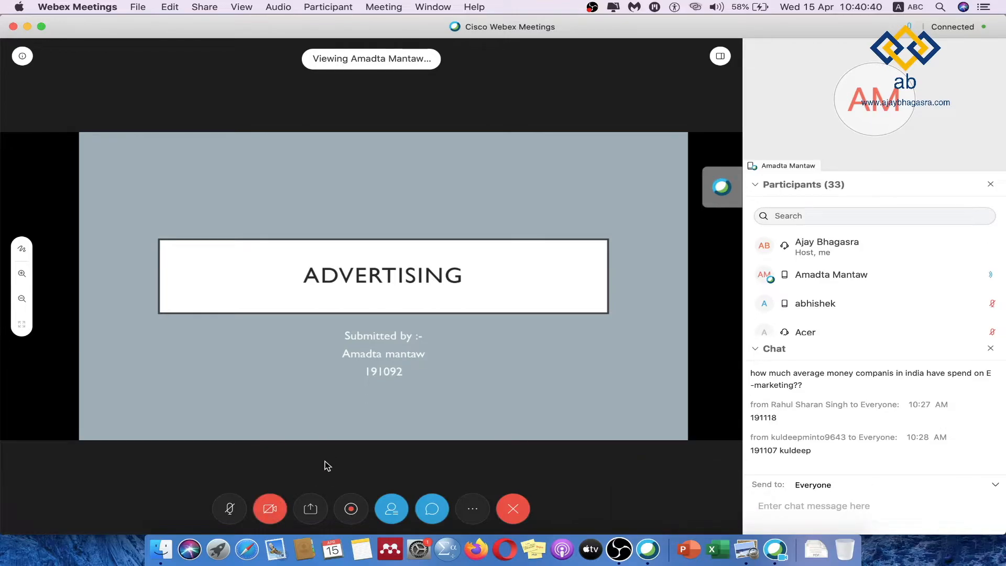
key(volume_up)
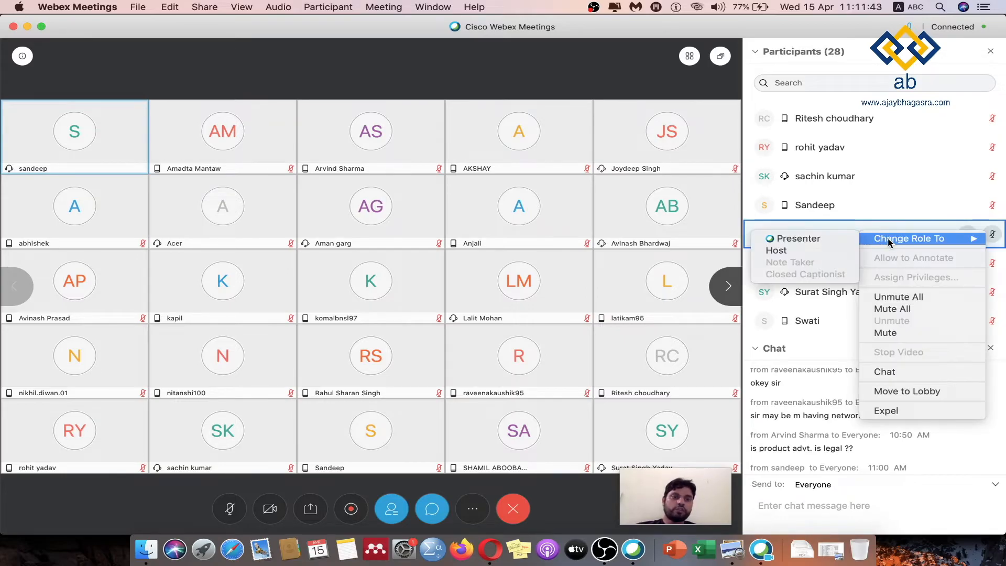
Step: Change sandeep's role to Presenter so his Windows desktop is shared
click(794, 239)
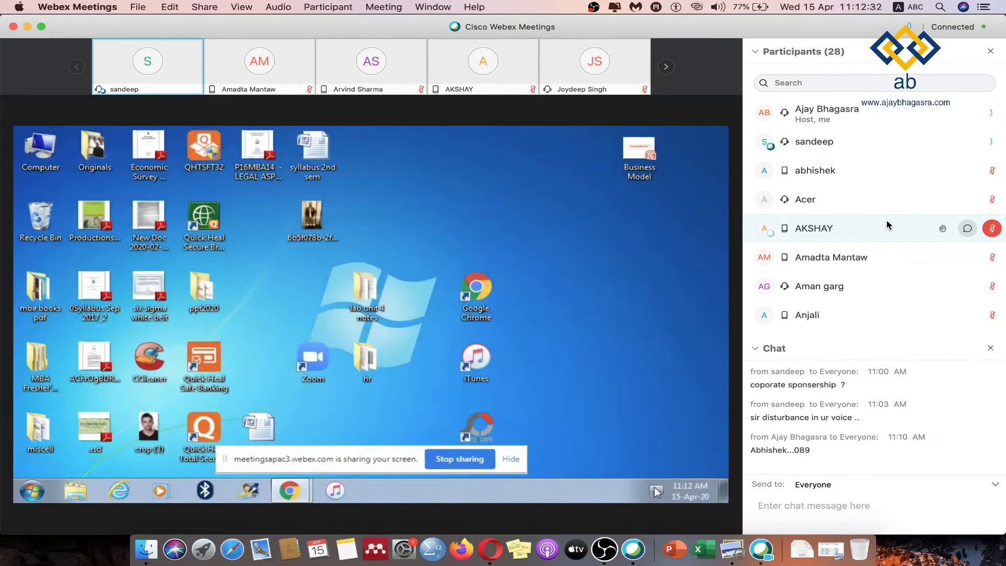
click(639, 152)
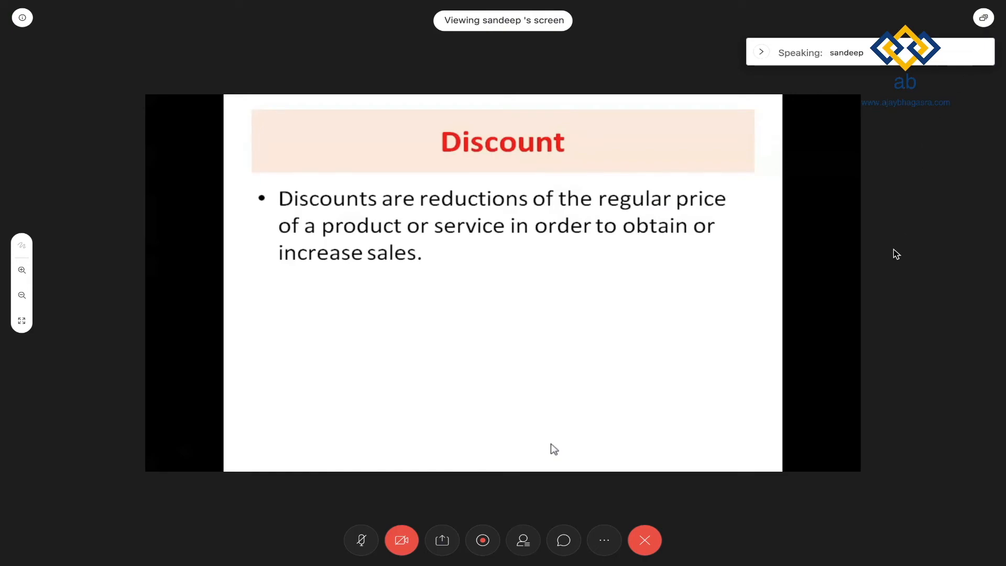
mouse_move(957, 70)
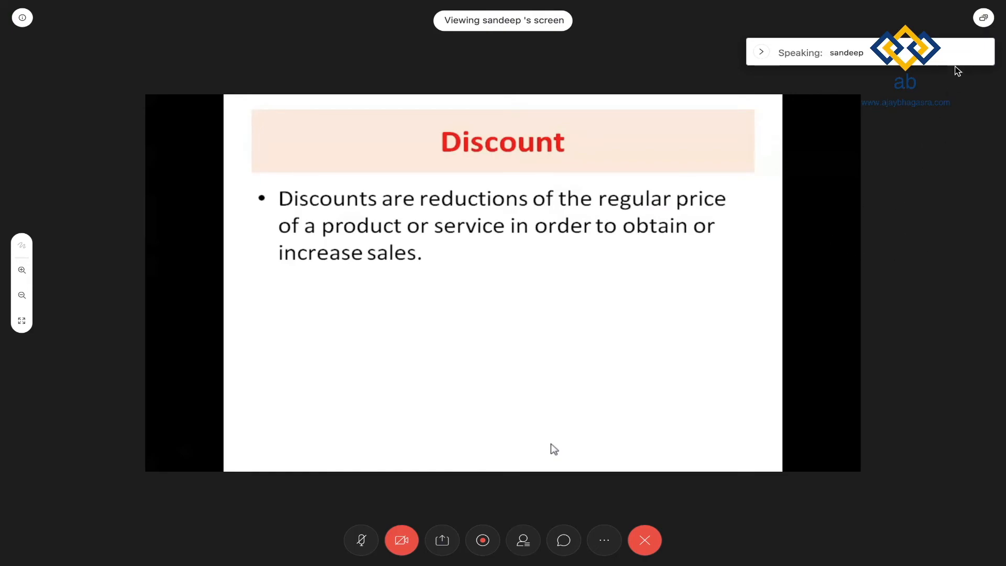
Step: Show the meeting view layout choices over sandeep's Discount slide
click(983, 17)
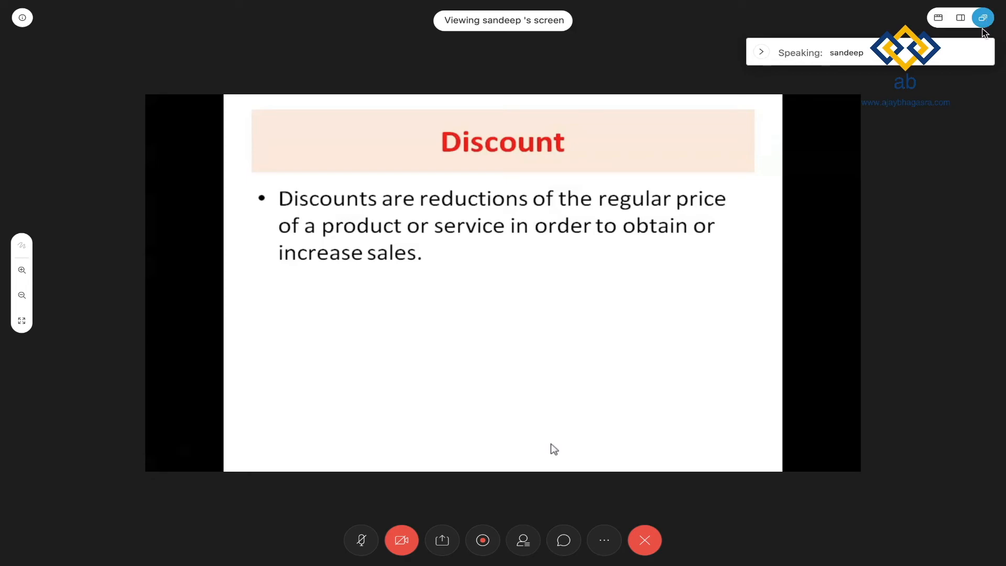